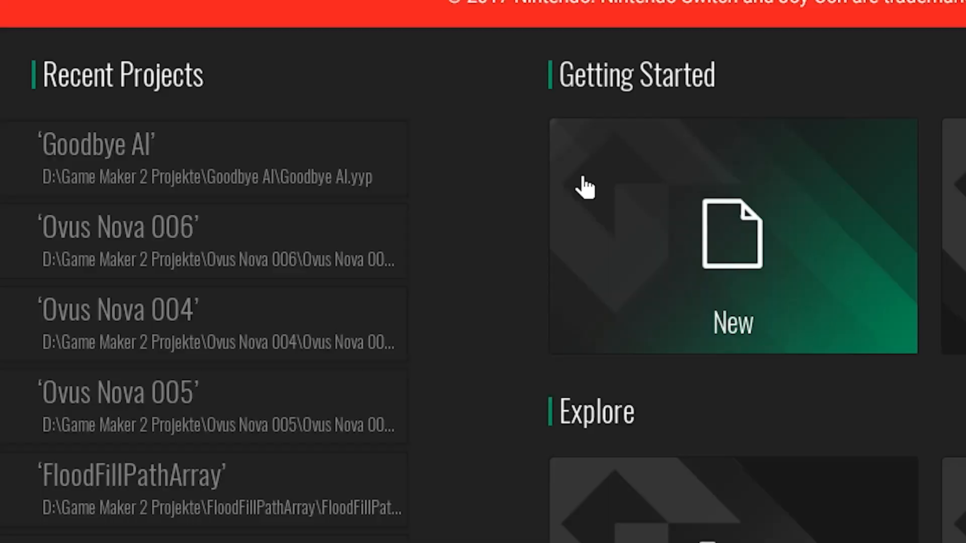
Step: Open the 'Goodbye AI' project from Recent Projects
left_click(93, 145)
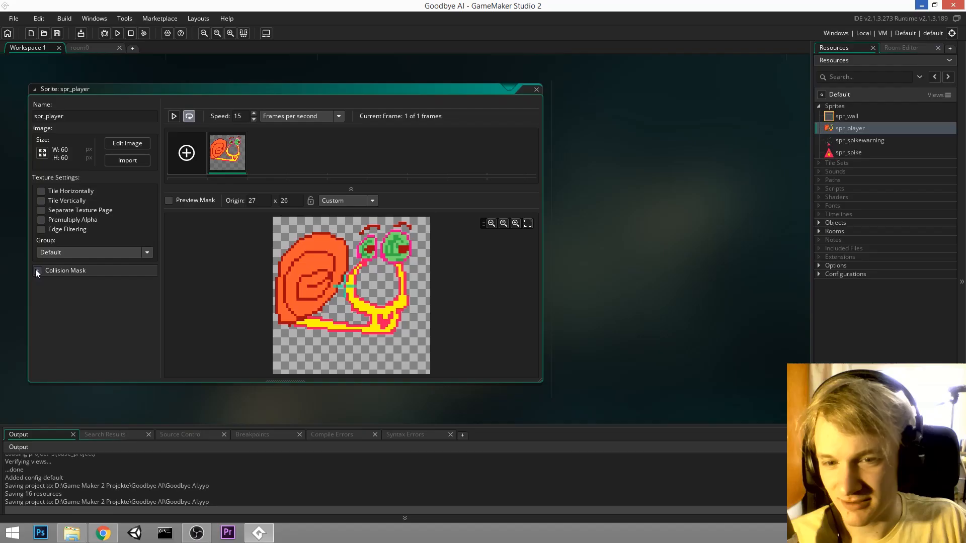
left_click_drag(284, 88, 431, 74)
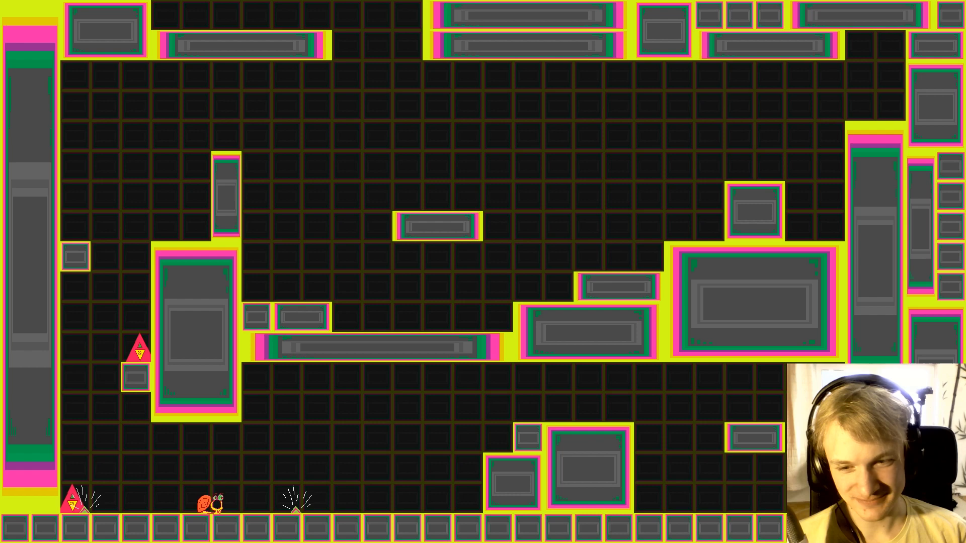
key("up")
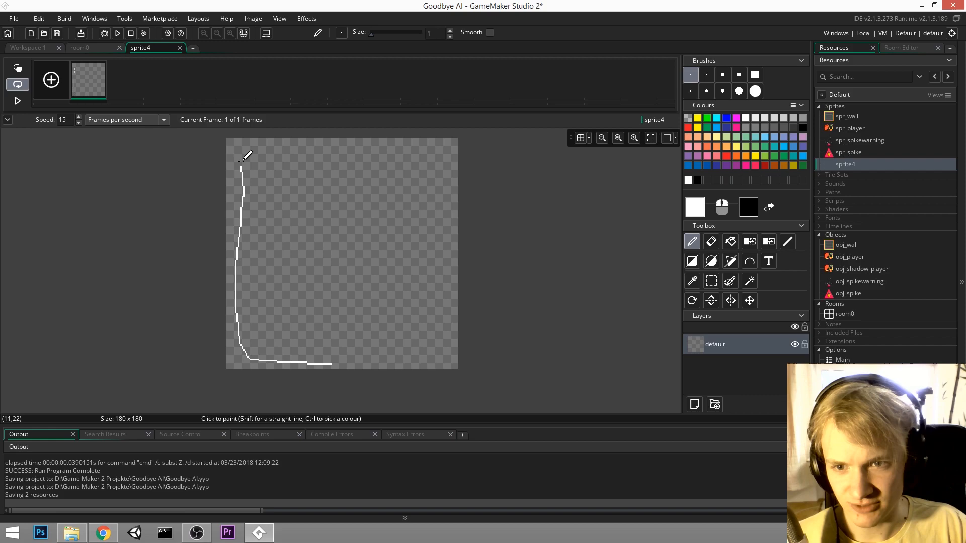
Step: Finish the face outline in sprite4 and fill the face with palette colours
left_click(730, 241)
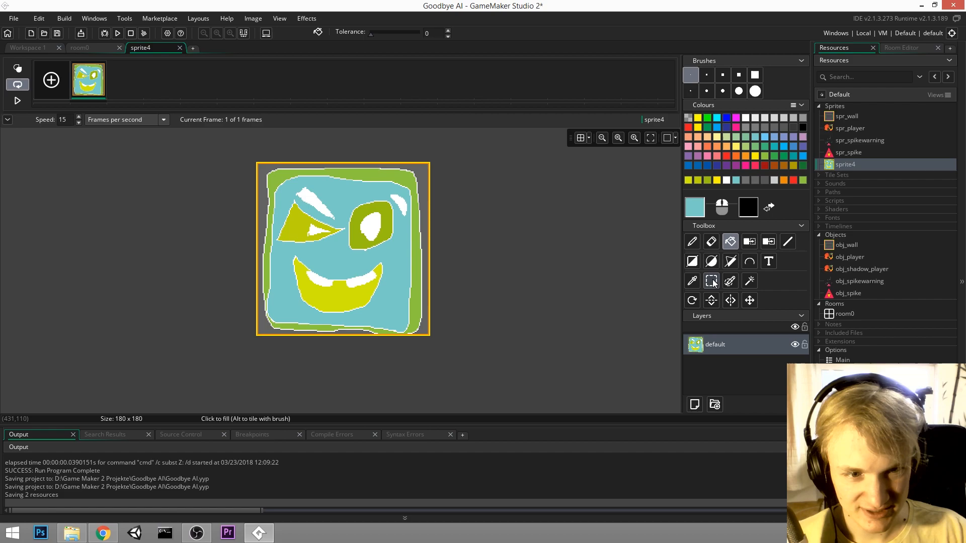
left_click(692, 241)
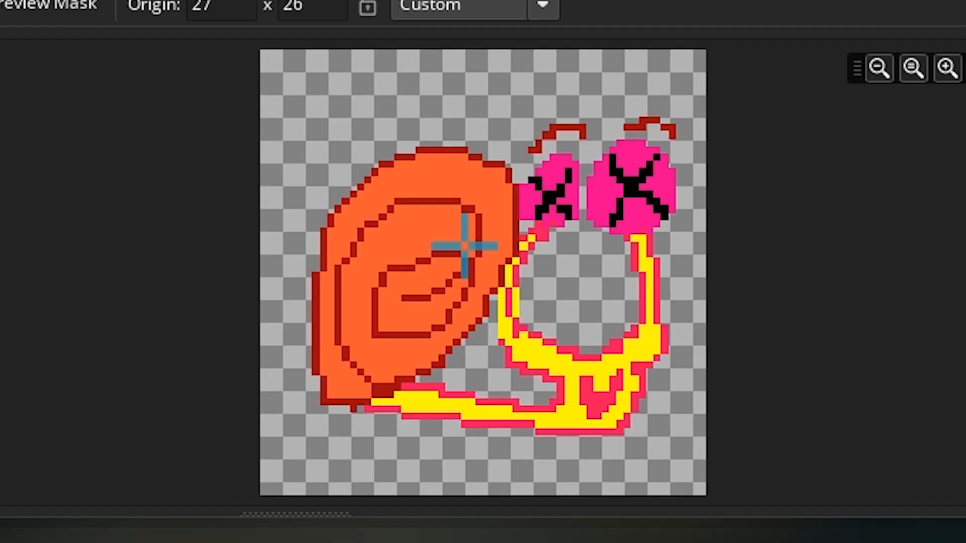
mouse_move(678, 222)
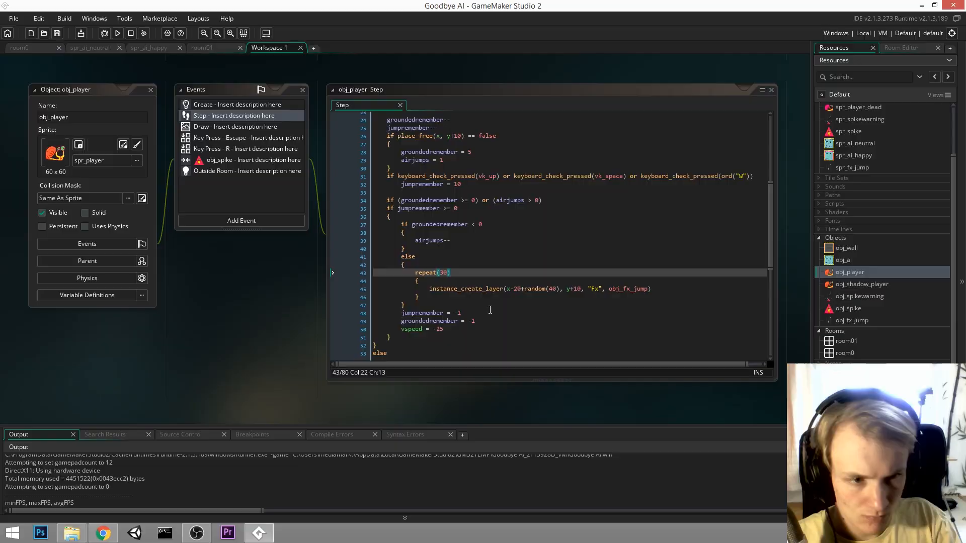
Step: Run the game to test the level with the 30-particle jump effect
left_click(117, 33)
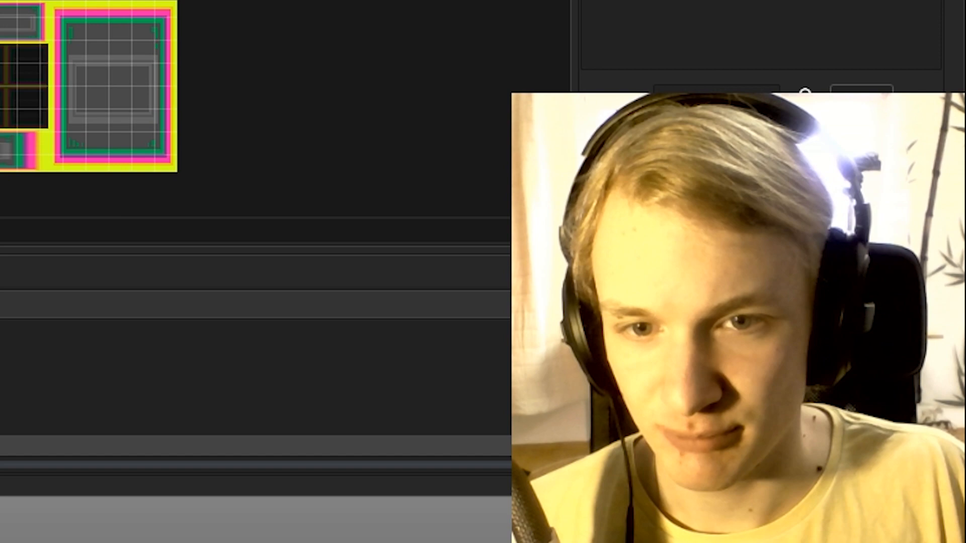
left_click(117, 33)
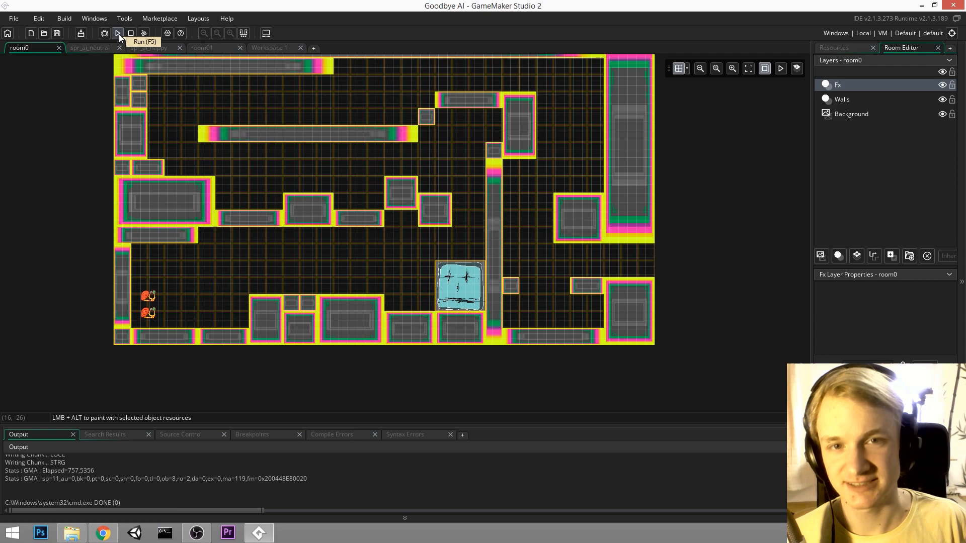
left_click(118, 33)
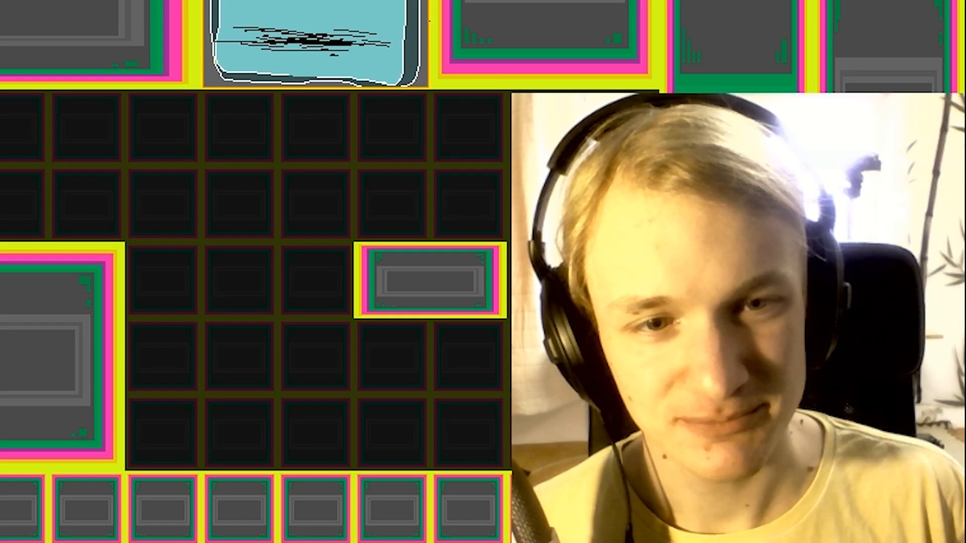